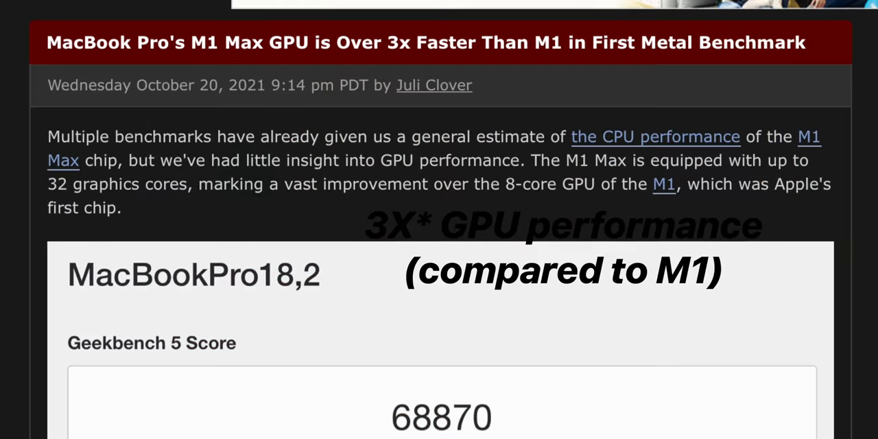
scroll(up, 3)
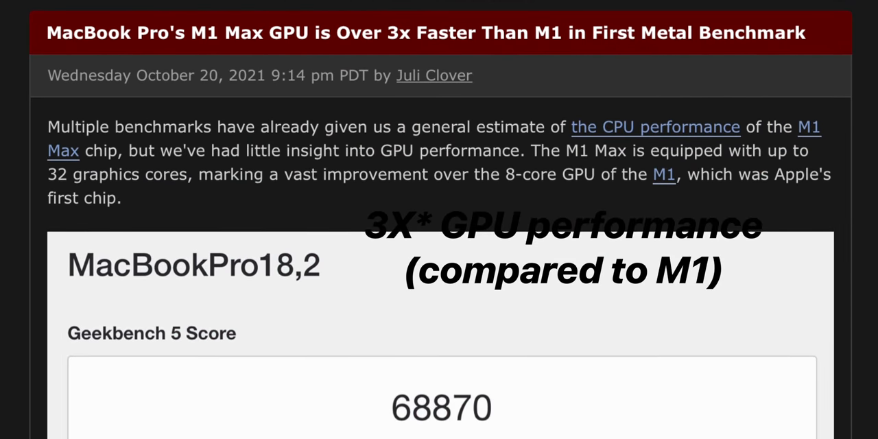
scroll(down, 3)
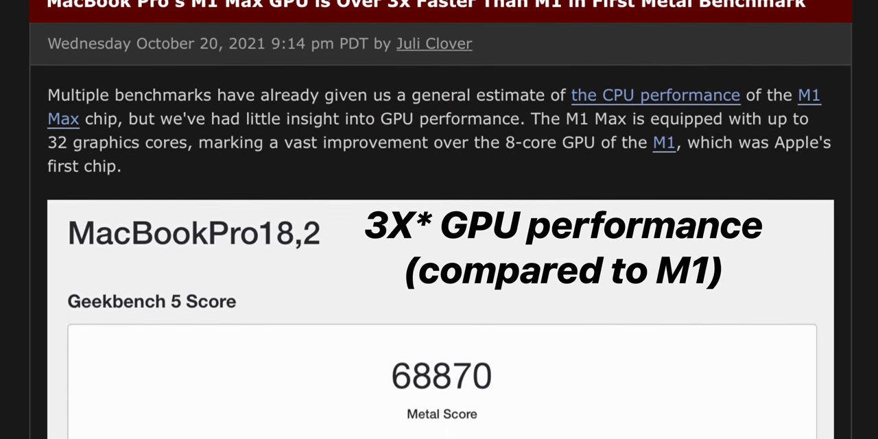
scroll(down, 3)
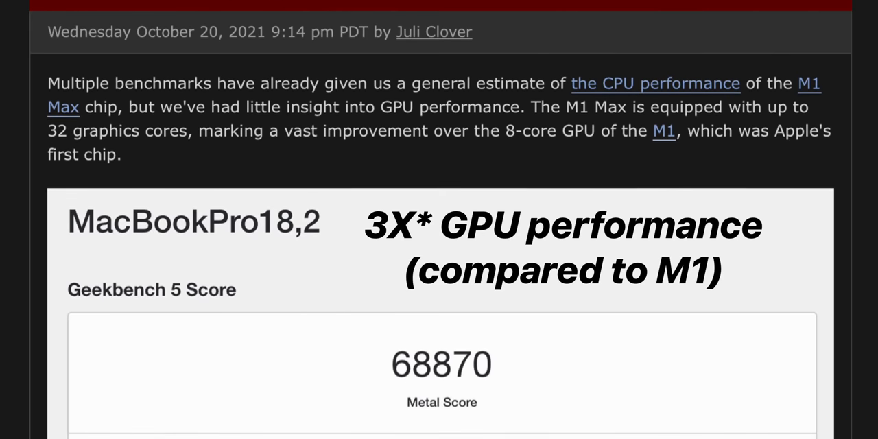